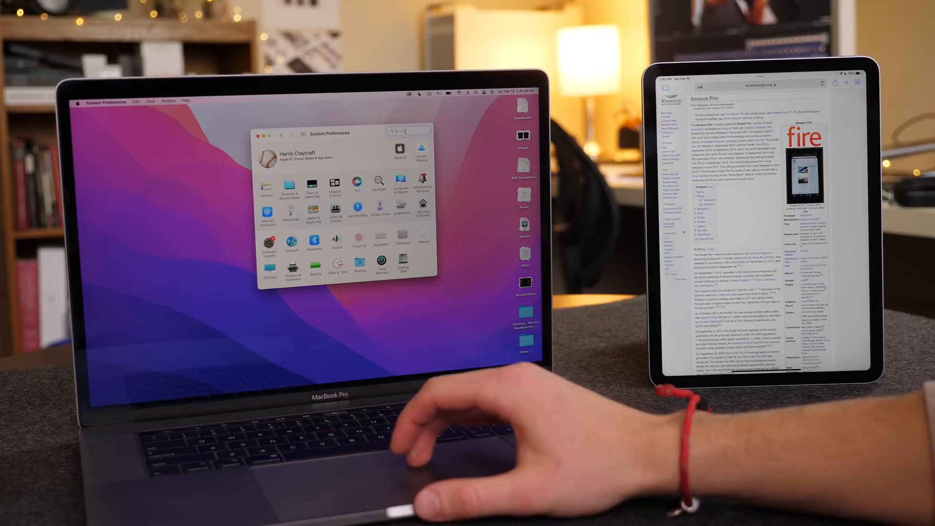
Step: Type 'hello' and open the Displays pane showing the MacBook and iPad side by side
type("hello")
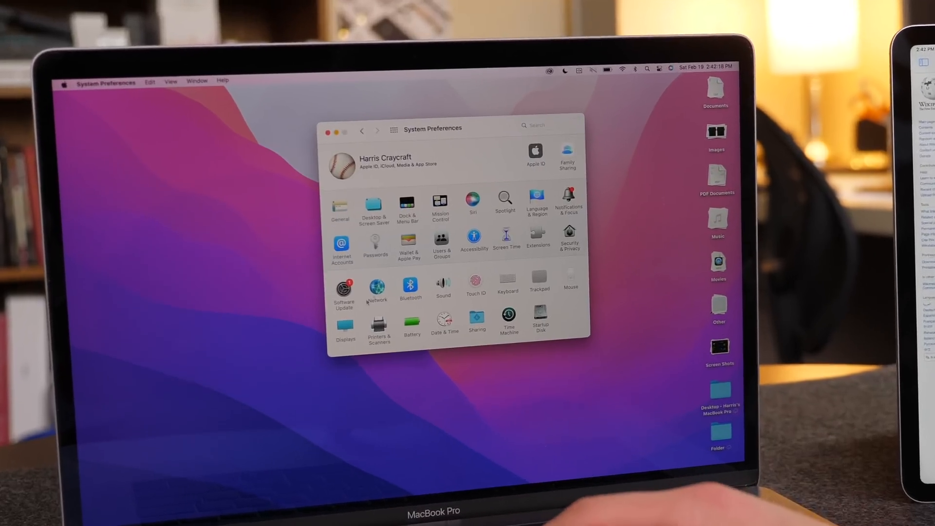
left_click(344, 321)
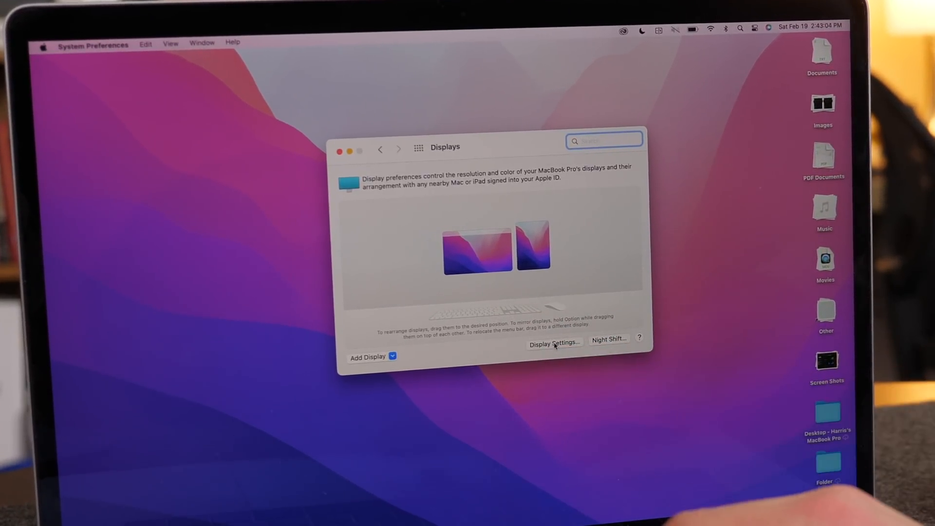
Step: Open Display Settings to view the Universal Control options for cursor sharing and edge push-through
left_click(552, 343)
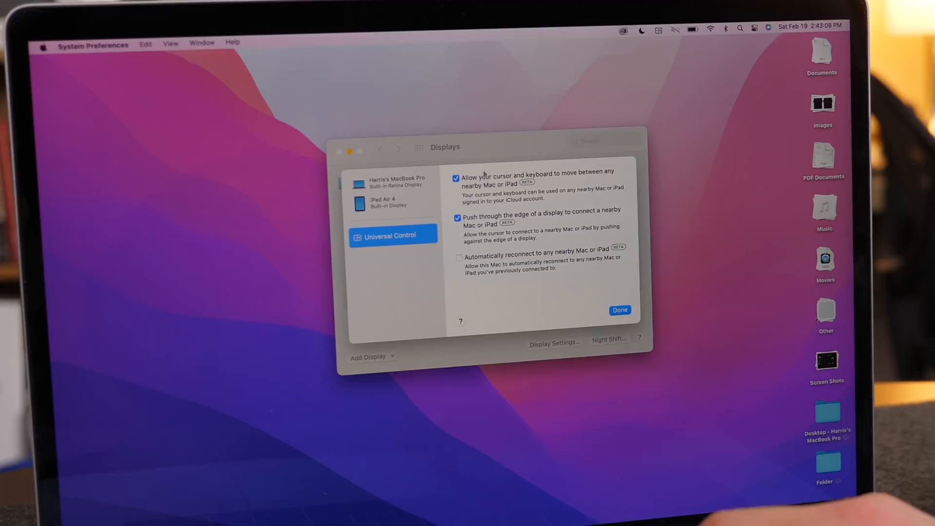
mouse_move(549, 262)
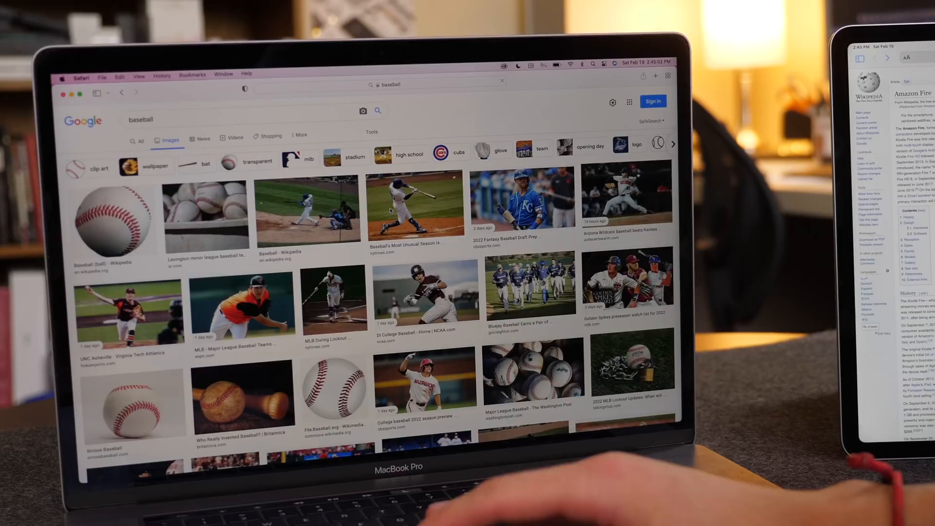
Step: Open the white baseball photo from the Wikipedia result in the large preview panel
left_click(112, 223)
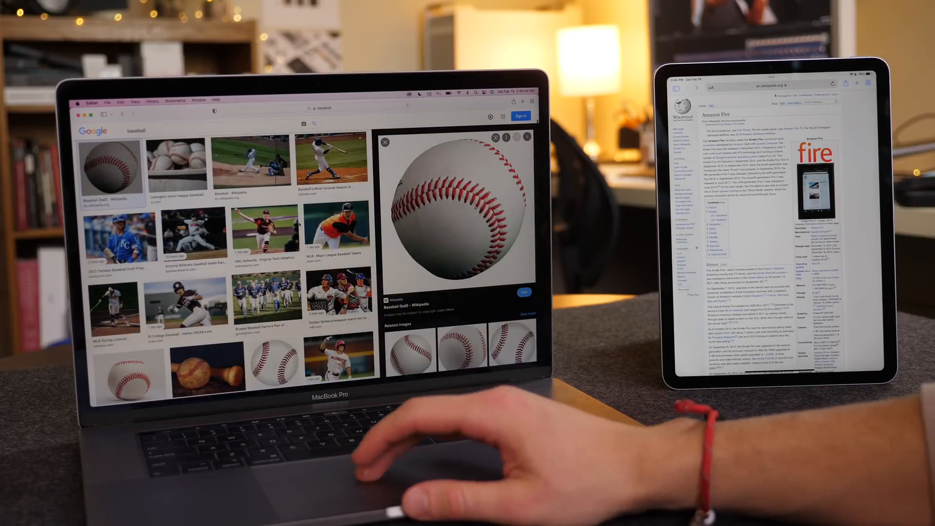
left_click(304, 123)
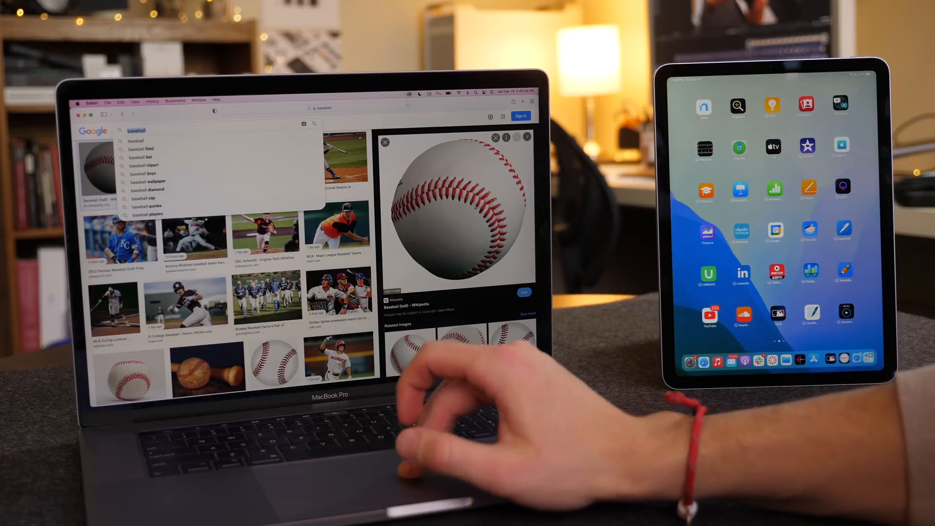
left_click(304, 123)
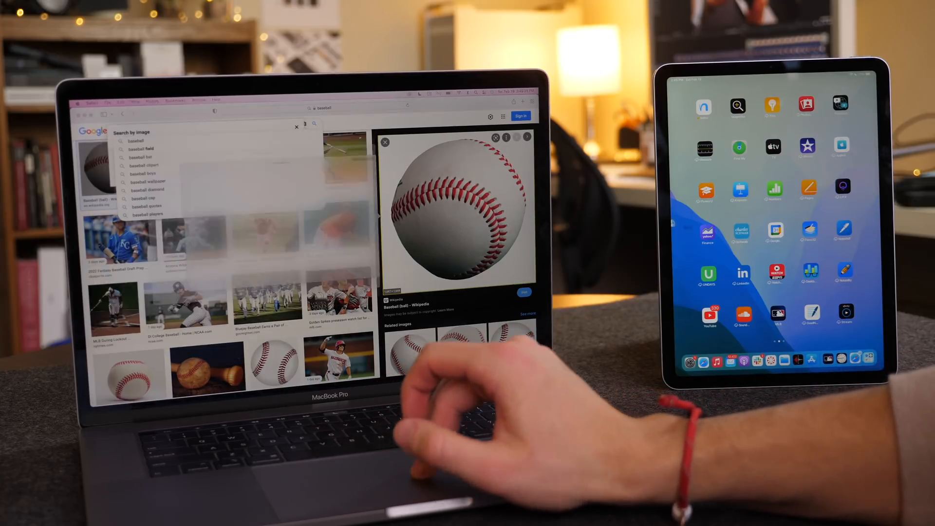